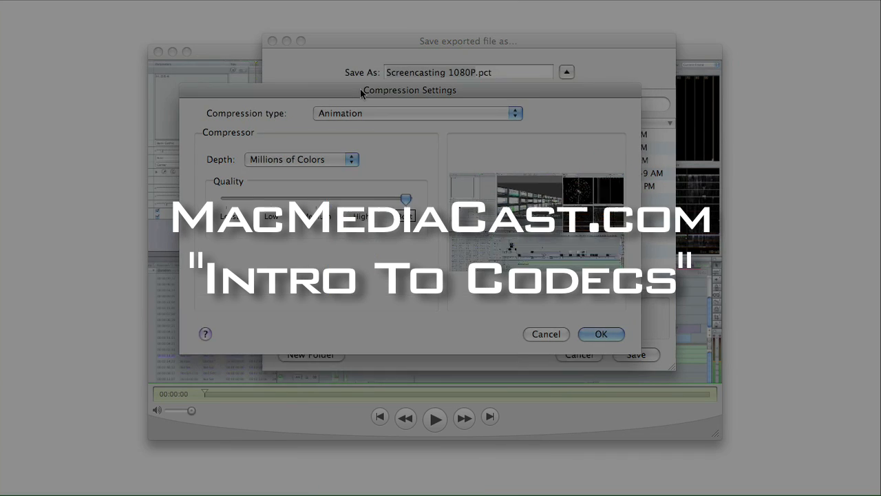
# - Set the Animation codec depth to Millions of Colors+ and confirm the compression settings
pyautogui.click(301, 159)
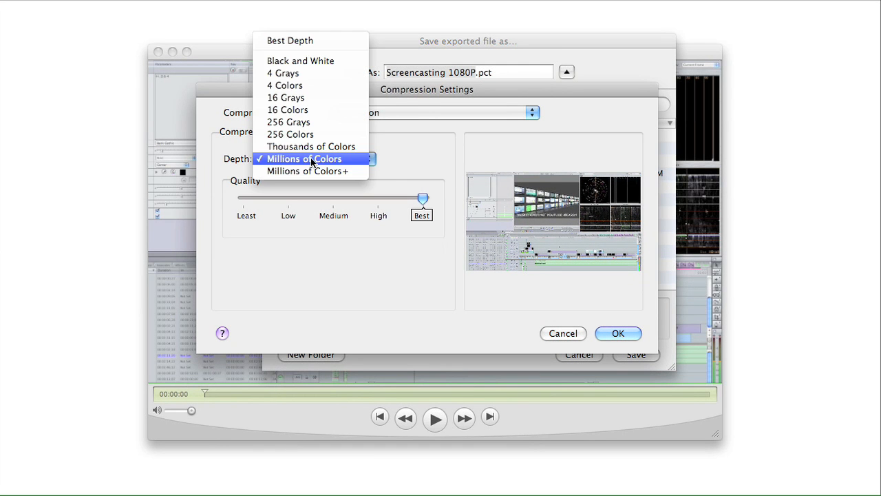
pyautogui.click(307, 171)
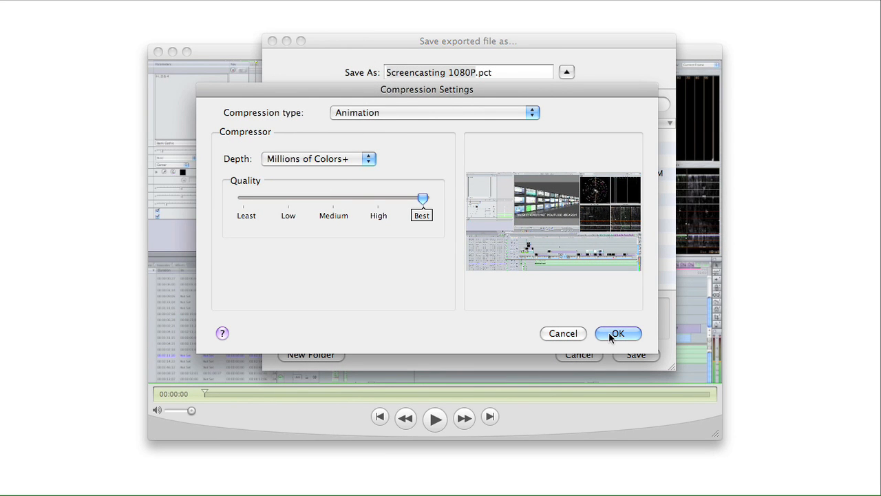
pyautogui.click(617, 333)
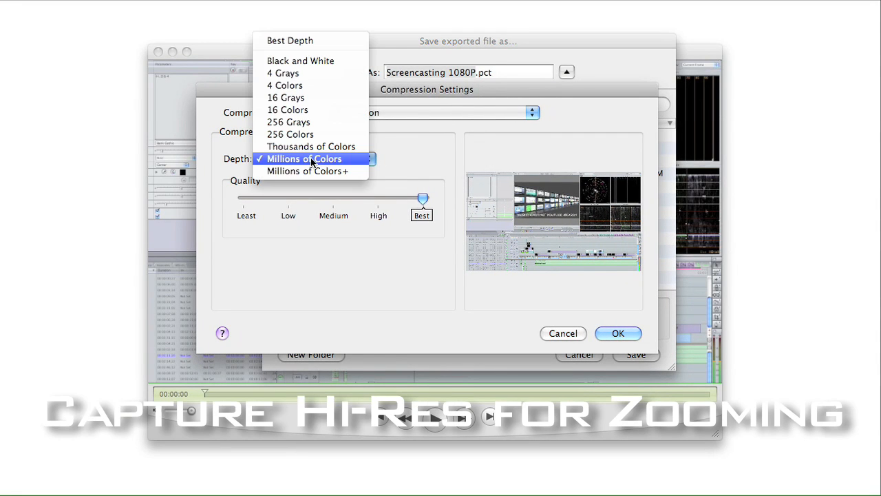
pyautogui.click(306, 171)
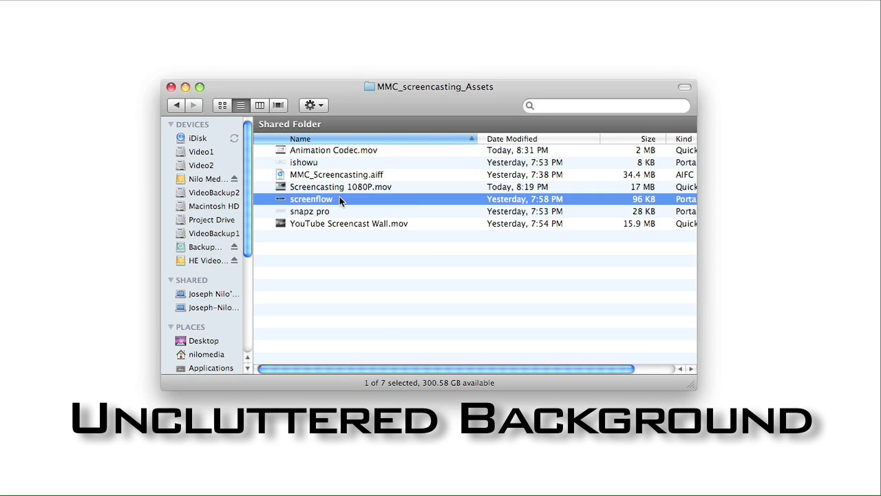
# - Select snapz pro, then Screencasting 1080P.mov, in the MMC_screencasting_Assets folder
pyautogui.click(310, 210)
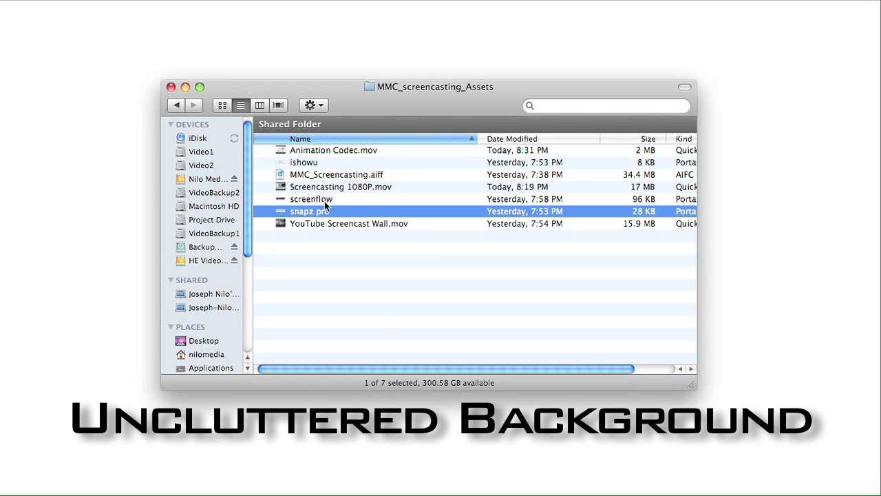
pyautogui.click(342, 187)
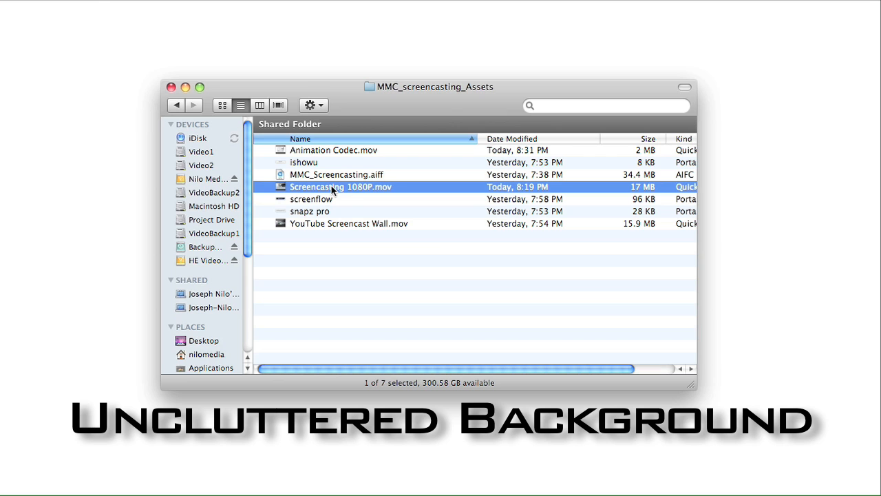